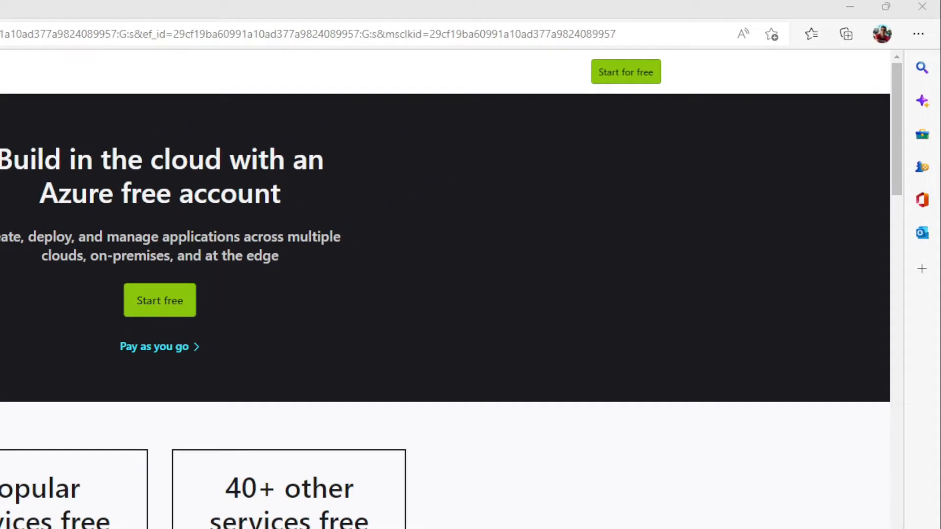
# - Sign up for a free Azure account with a Microsoft account, completing profile and card verification
pyautogui.click(625, 71)
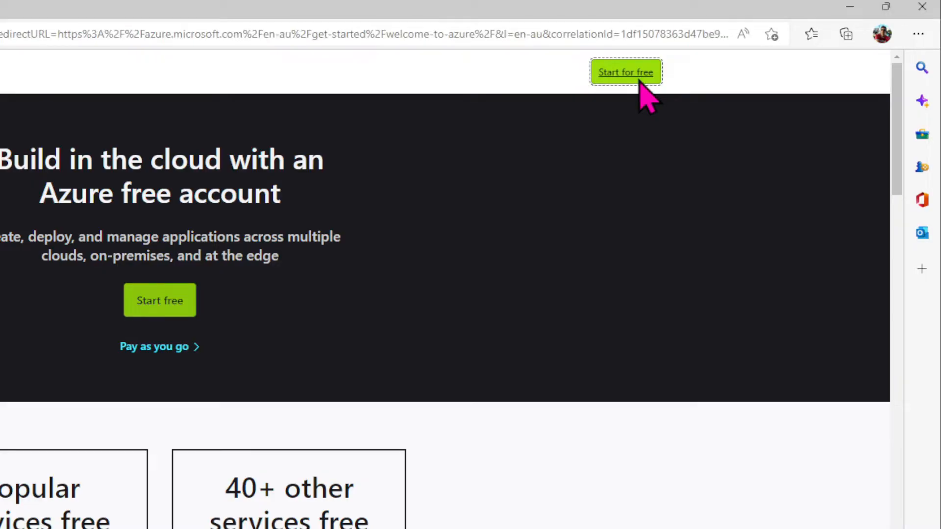
pyautogui.click(625, 71)
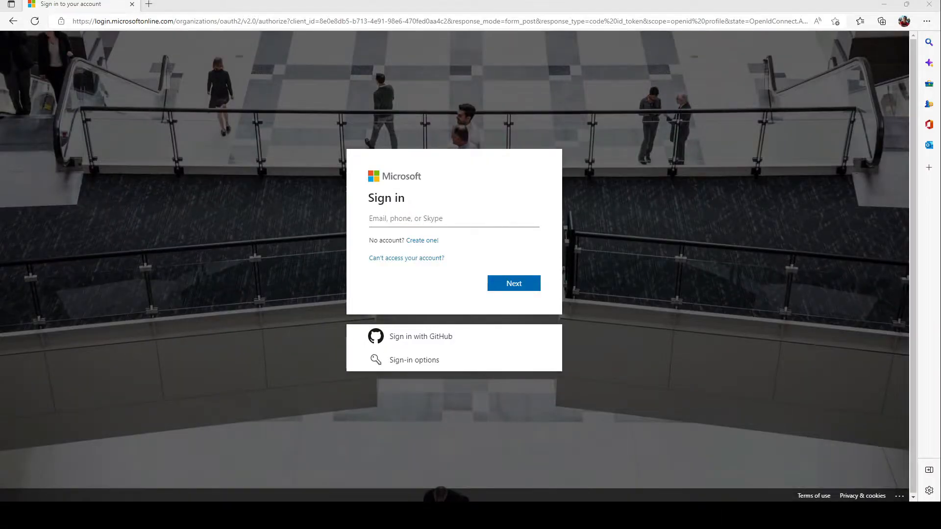
pyautogui.write('the')
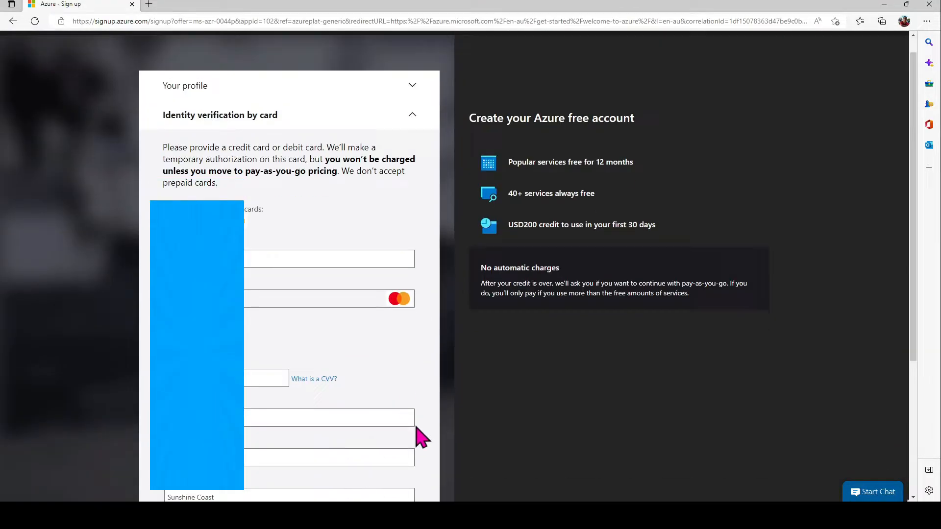
pyautogui.scroll(-3)
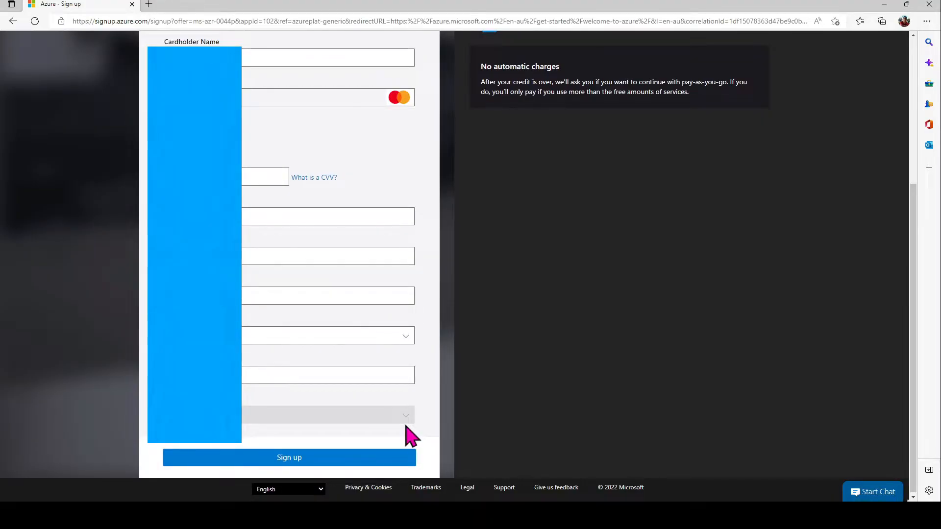
pyautogui.click(288, 457)
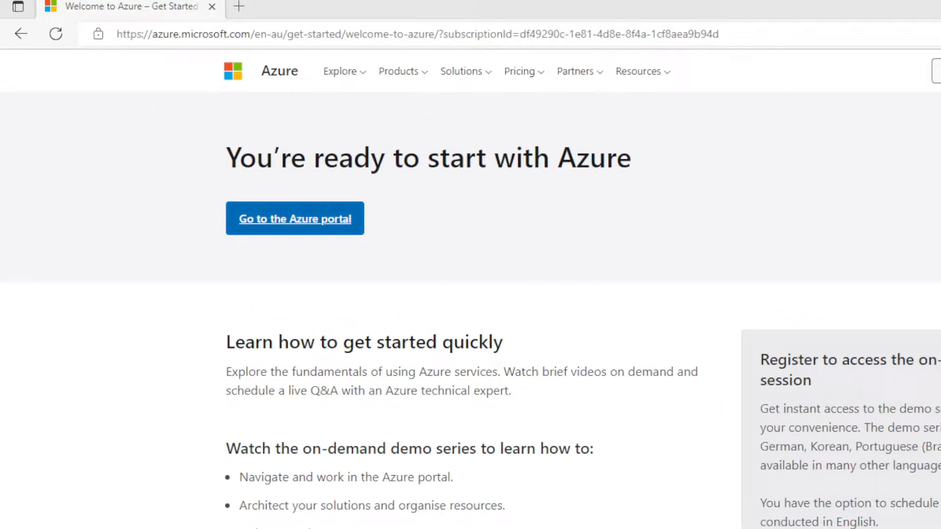
# - Go to the Azure portal and land on the Quickstart Center
pyautogui.click(295, 218)
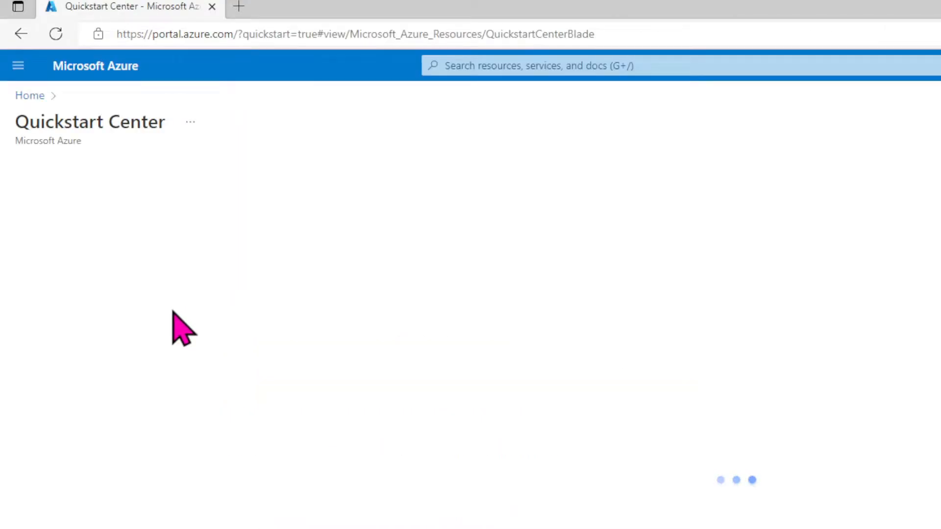
pyautogui.click(29, 95)
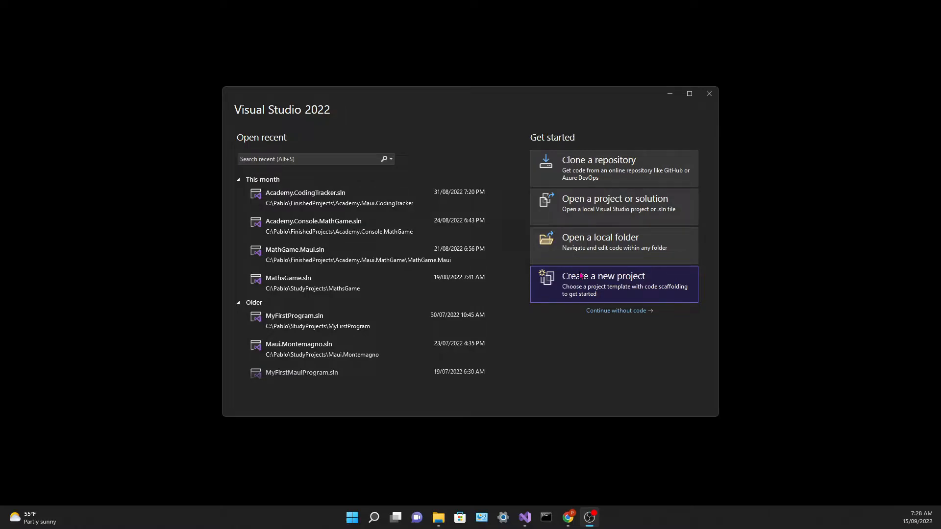
# - Create a Blazor WebAssembly App project named Blazor.Azure.Test
pyautogui.click(602, 275)
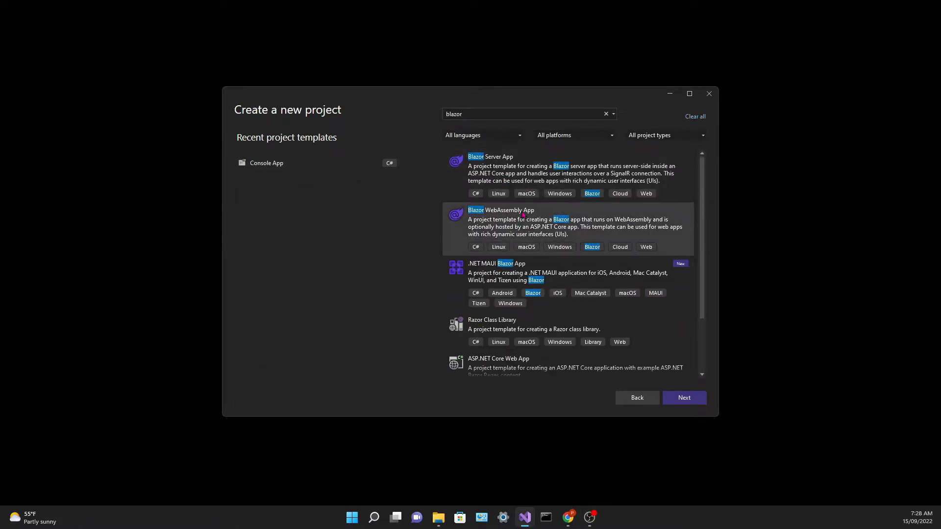
pyautogui.click(683, 397)
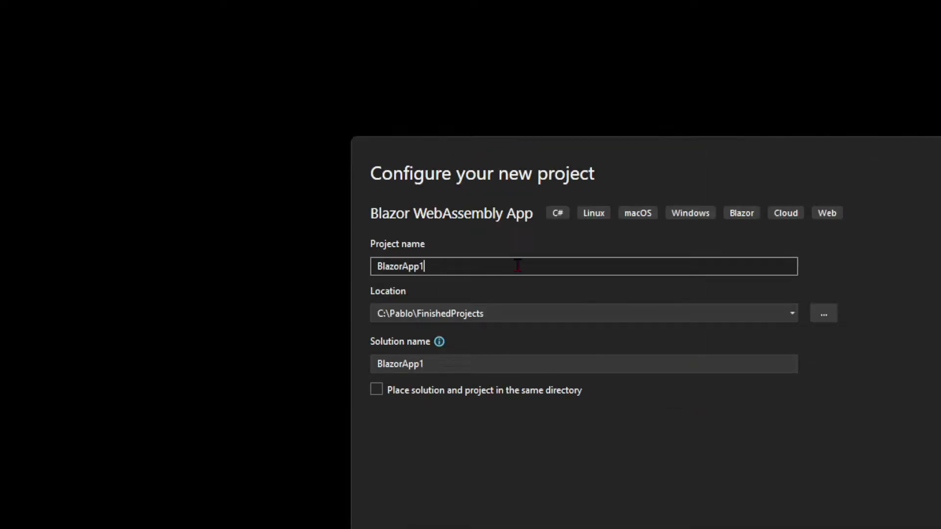
pyautogui.write('Blazor.Azure.Test')
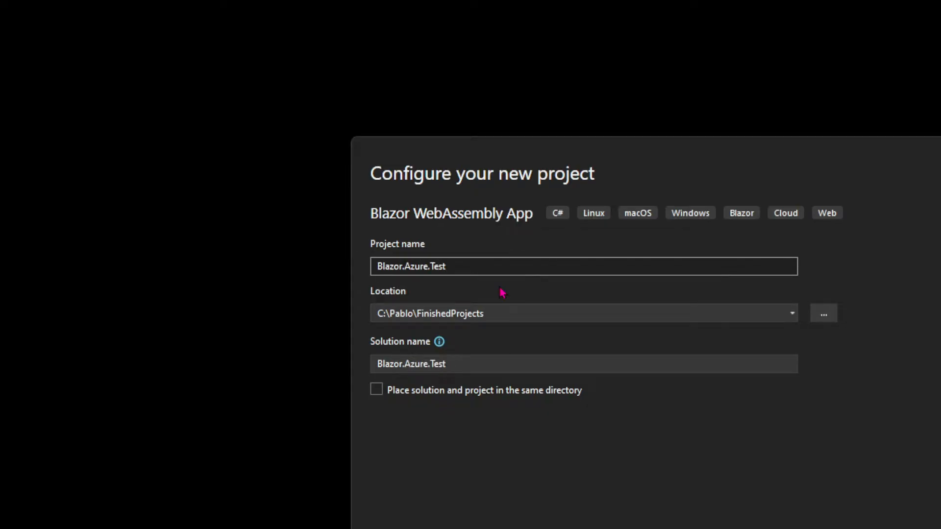
pyautogui.click(823, 314)
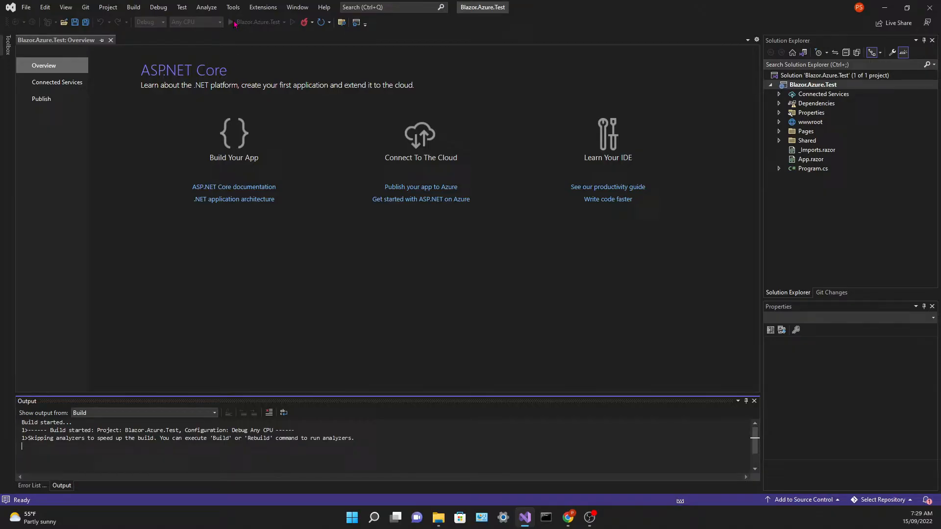
# - Run the app locally and increment the Counter page's count twice
pyautogui.click(230, 23)
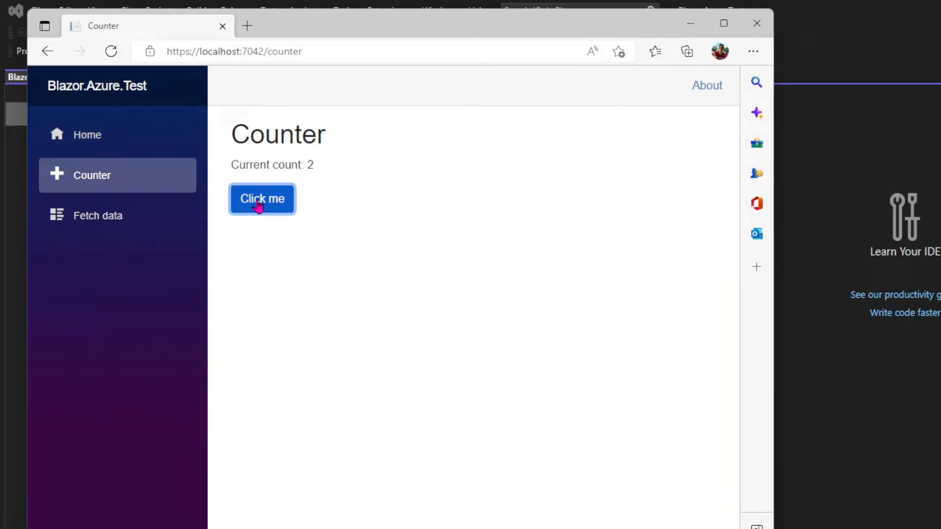
pyautogui.click(262, 199)
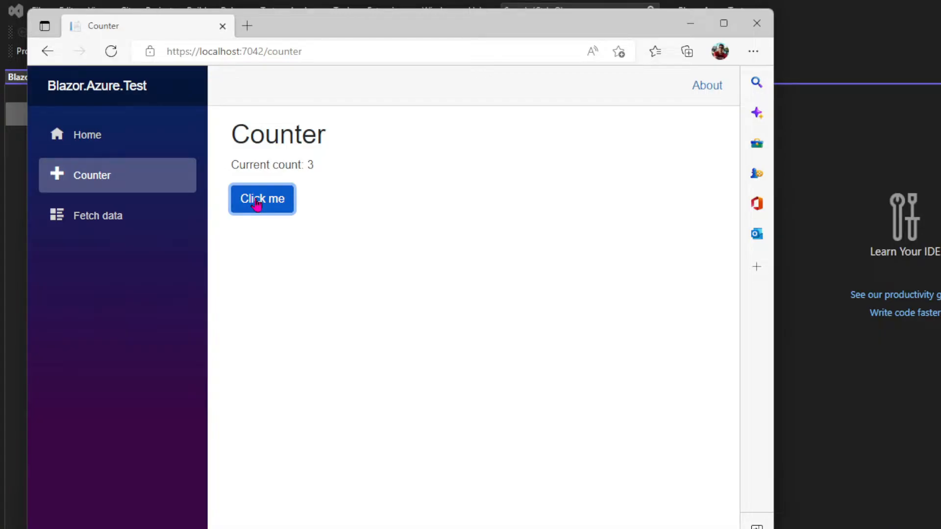
pyautogui.click(97, 215)
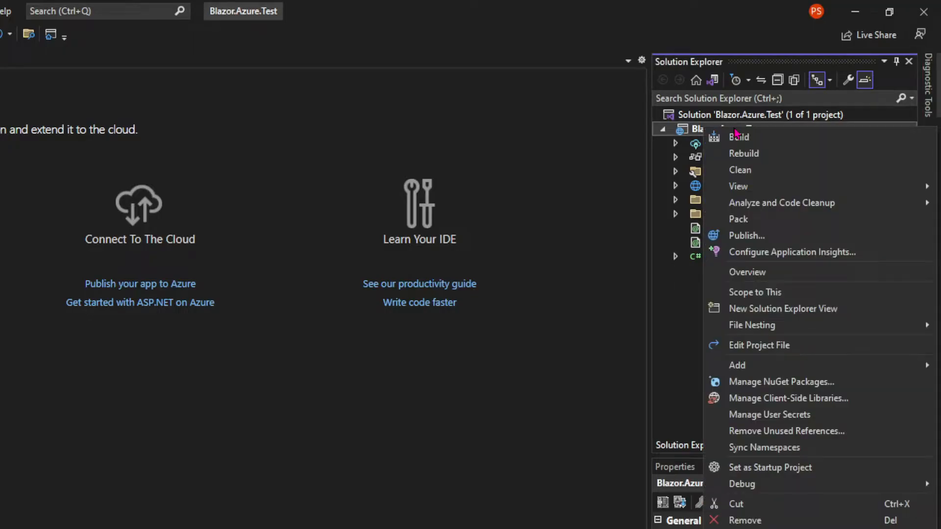
# - Start publishing Blazor.Azure.Test to Azure App Service (Windows)
pyautogui.click(746, 235)
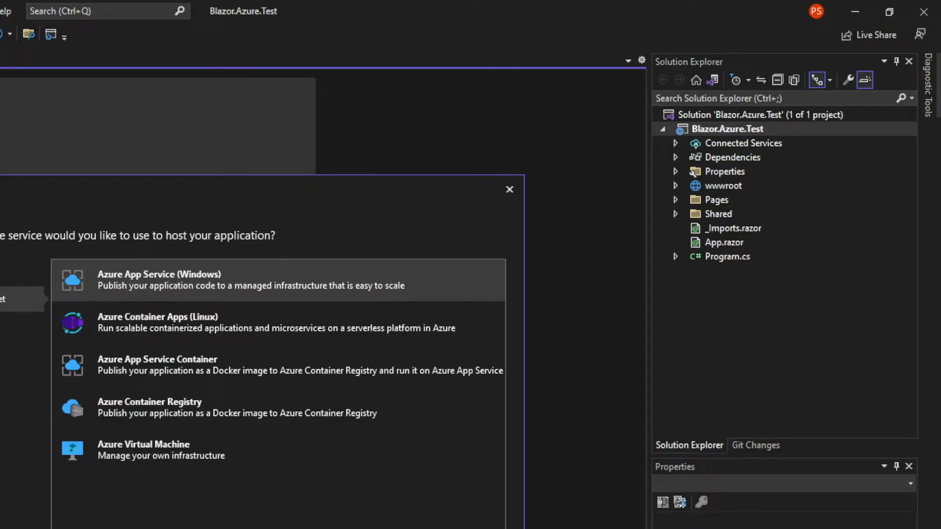
pyautogui.click(240, 279)
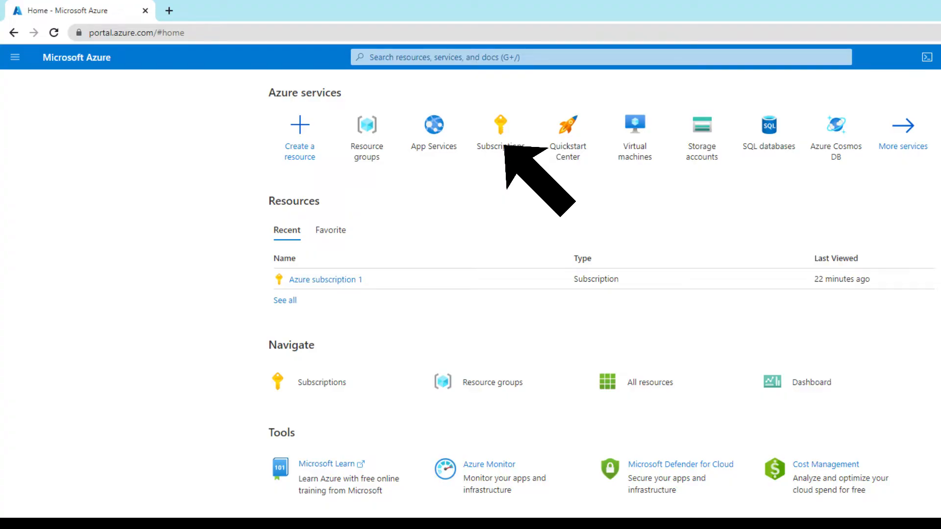
# - Open Azure subscription 1 from the portal's Subscriptions list
pyautogui.click(500, 127)
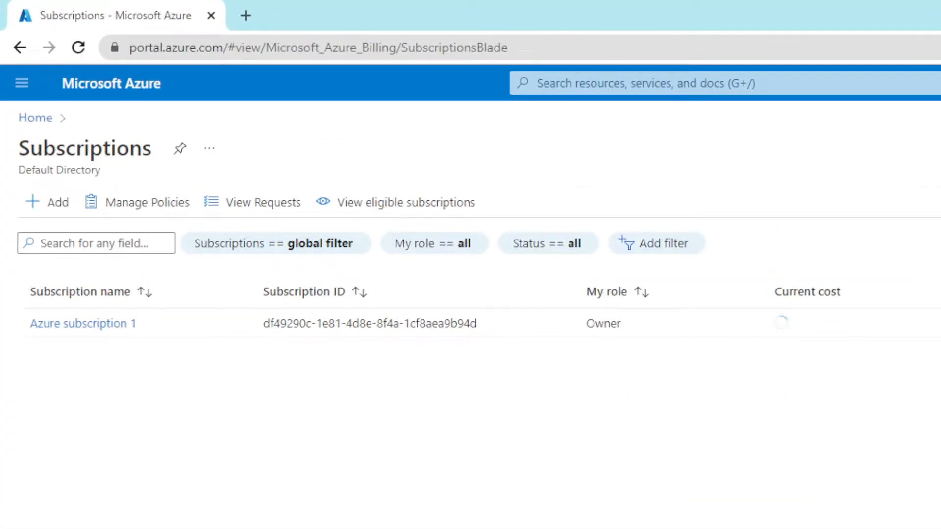
pyautogui.click(82, 323)
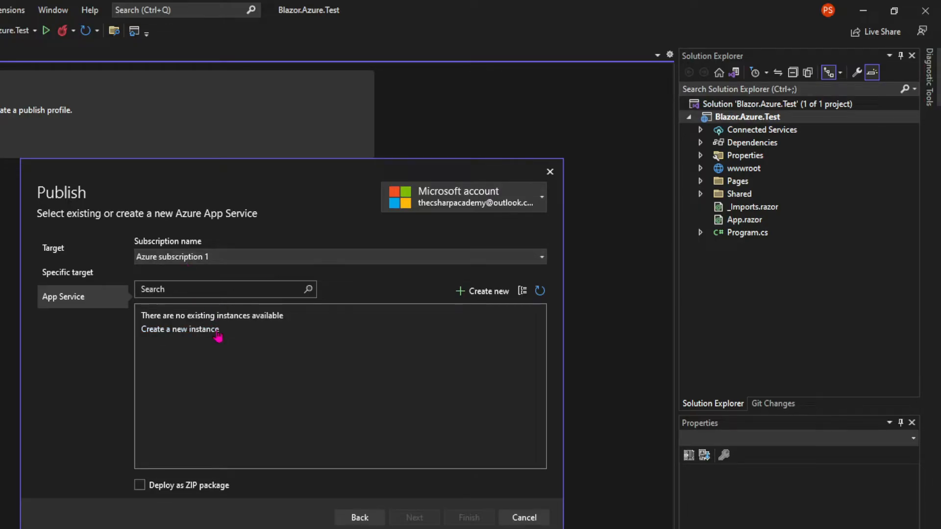
pyautogui.click(482, 291)
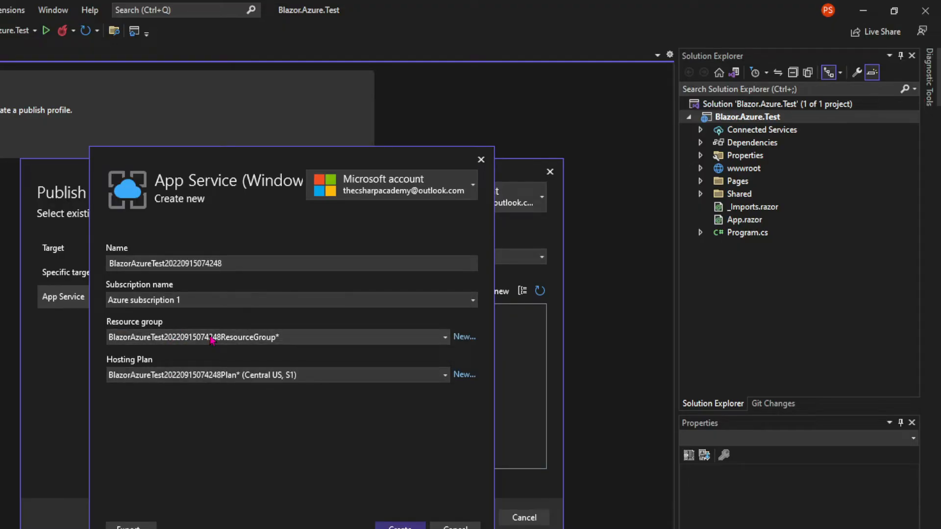
pyautogui.moveTo(181, 358)
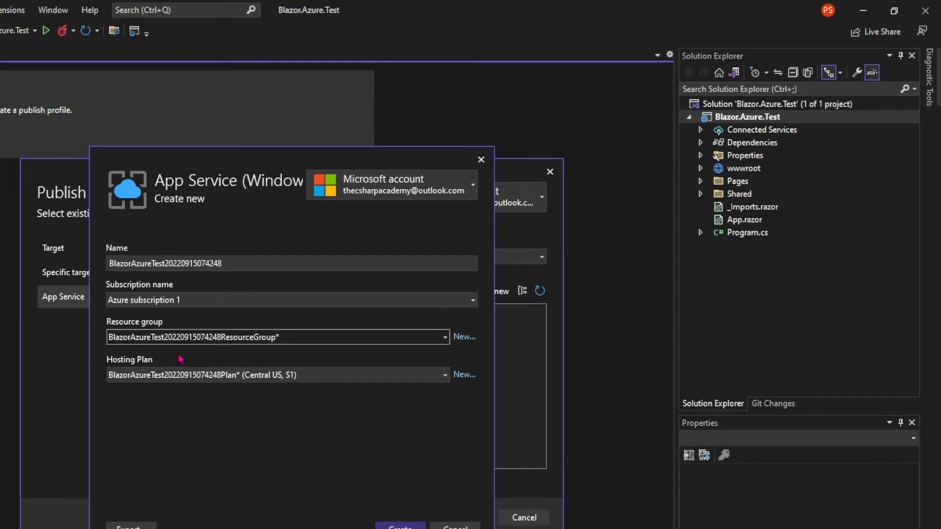
pyautogui.click(399, 526)
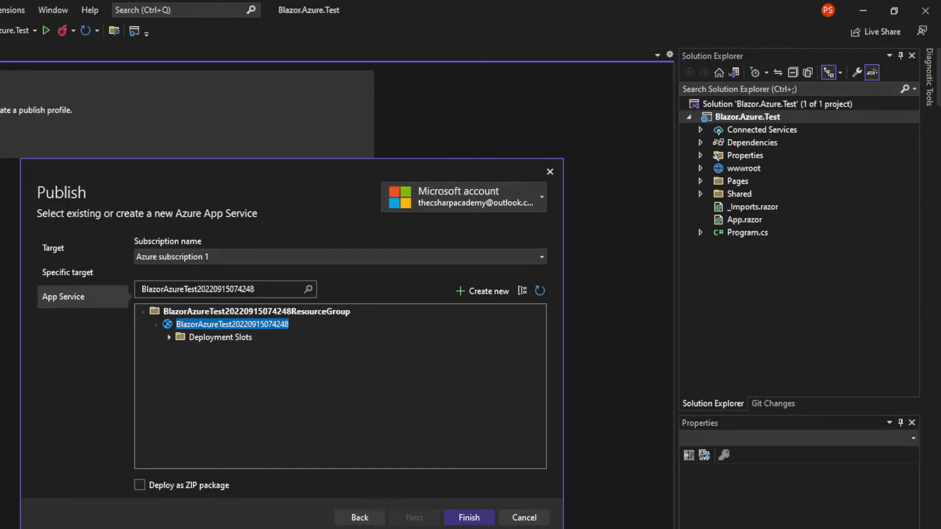
pyautogui.click(469, 518)
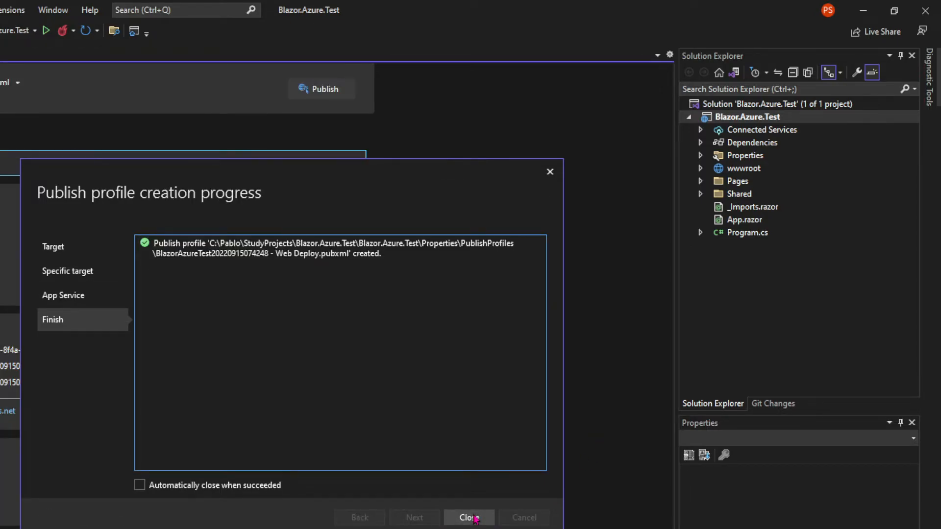
pyautogui.moveTo(274, 451)
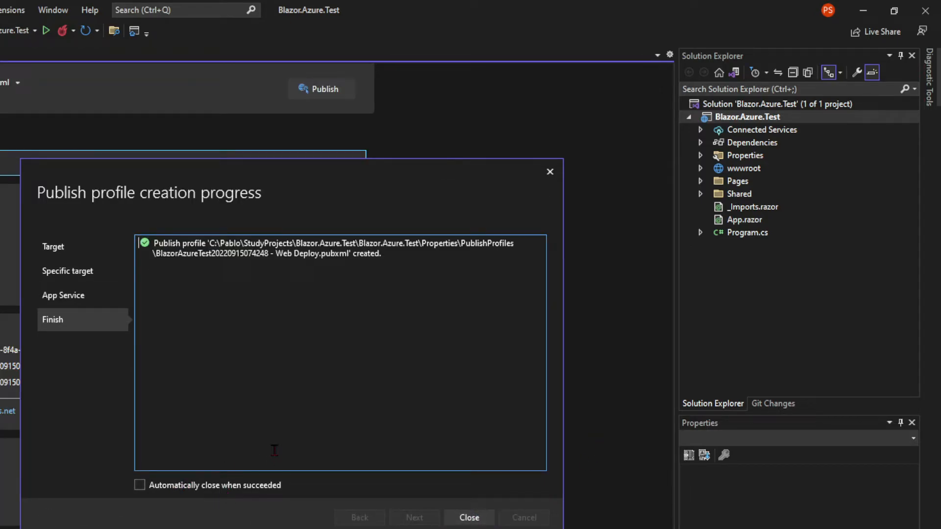
pyautogui.moveTo(249, 267)
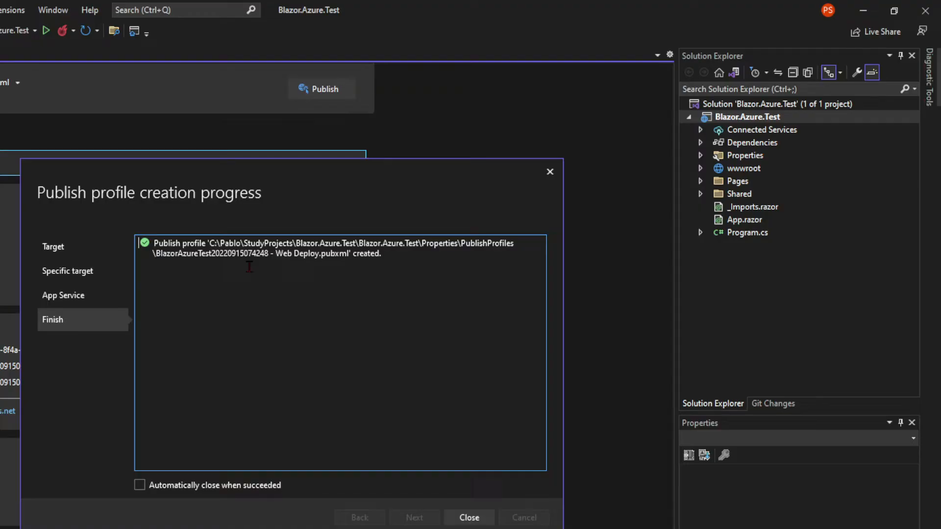
pyautogui.moveTo(307, 360)
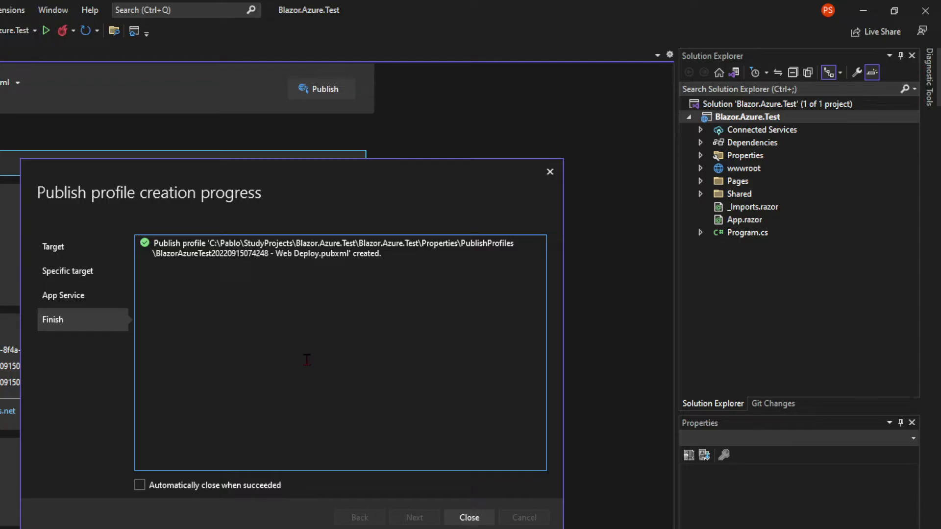
# - Publish the app to the new App Service and open the live azurewebsites.net site
pyautogui.click(469, 517)
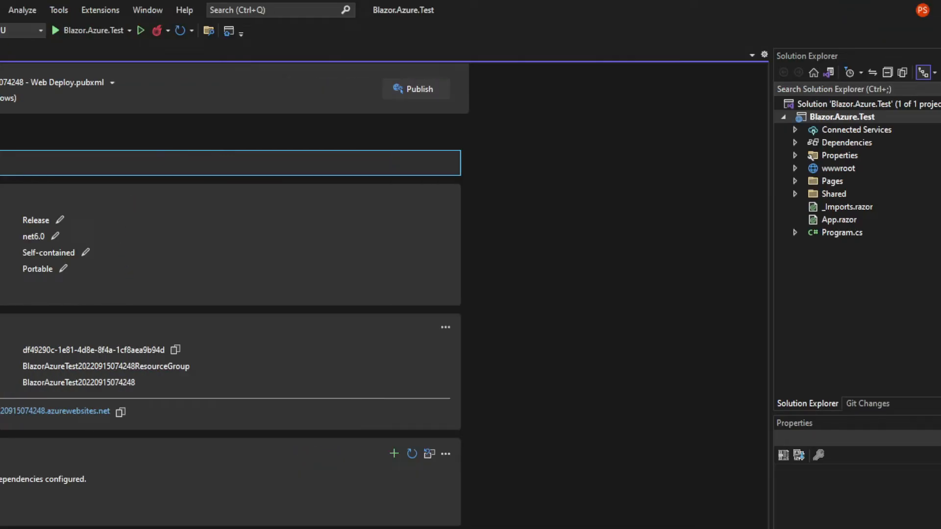
pyautogui.click(415, 90)
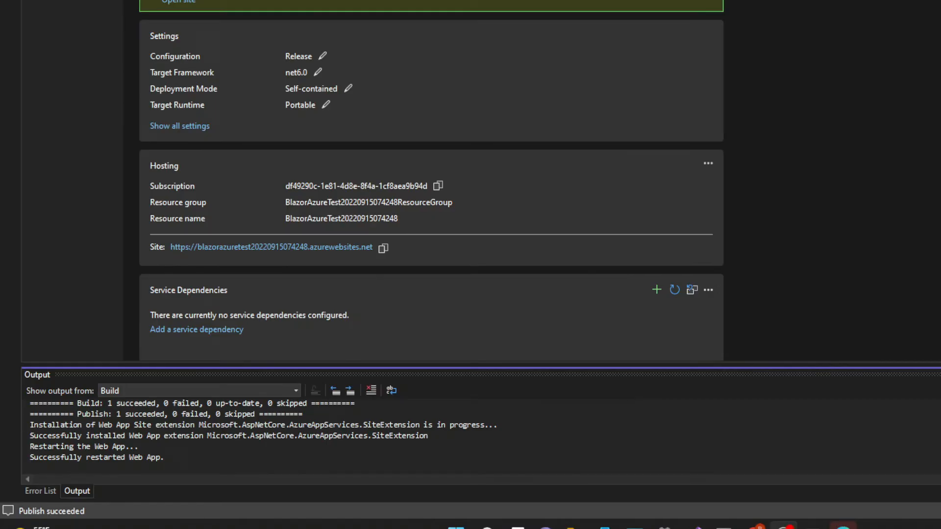
pyautogui.scroll(3)
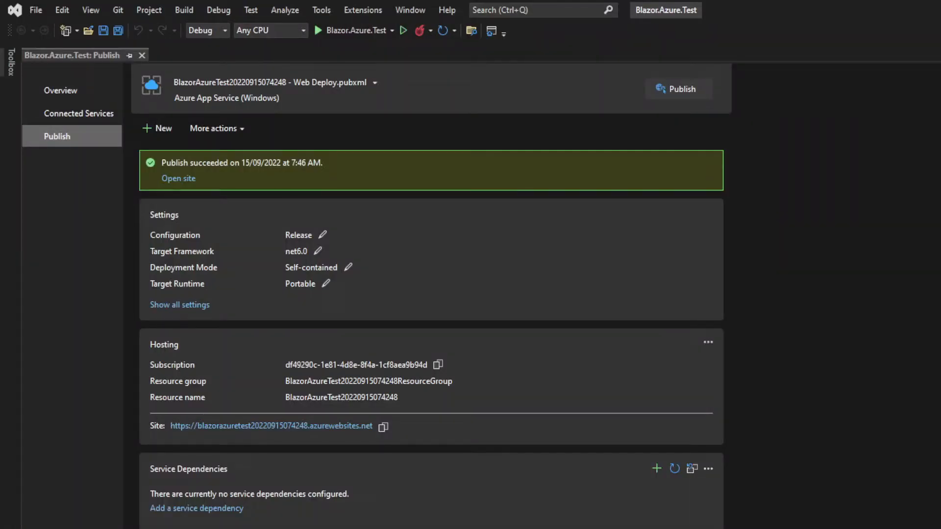
pyautogui.click(178, 179)
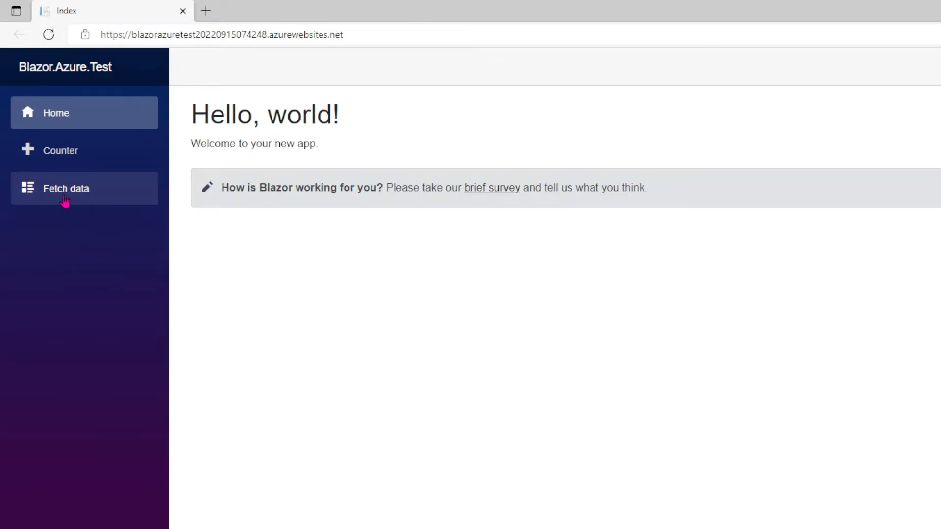
# - Navigate to the live site's Counter page and test the Click me counter
pyautogui.click(60, 151)
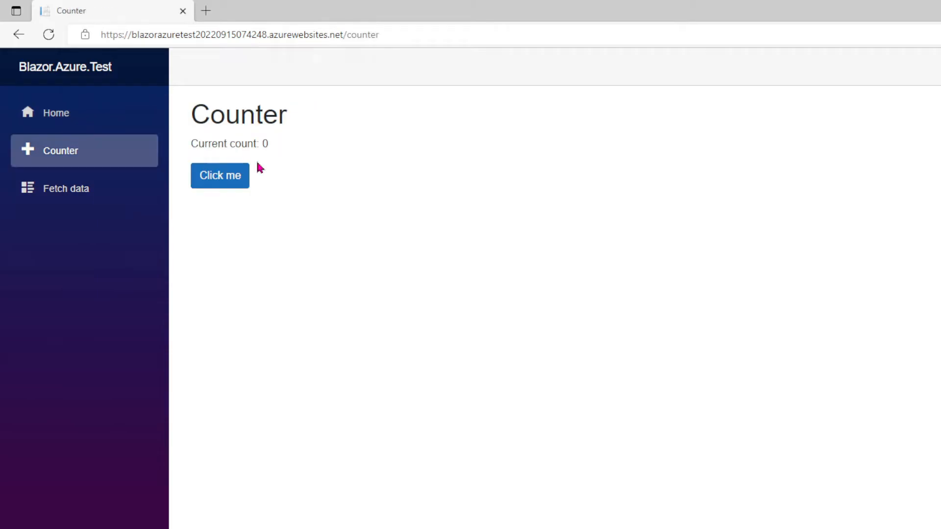
pyautogui.click(65, 188)
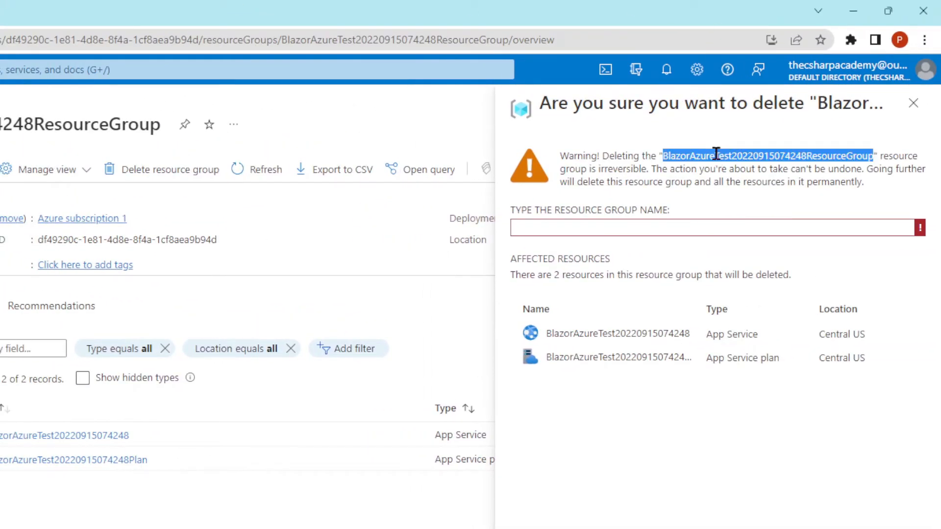
pyautogui.write('BlazorAzureTest20220915074248ResourceGroup')
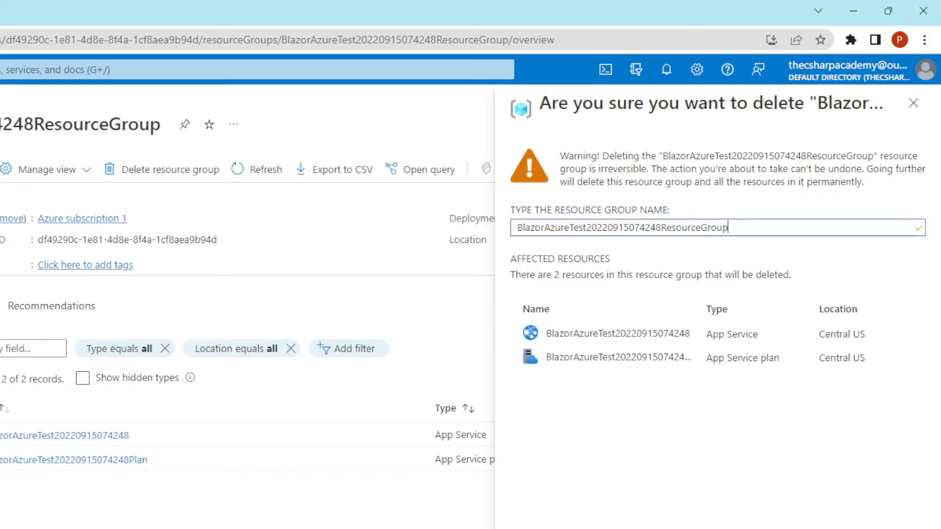
pyautogui.click(912, 103)
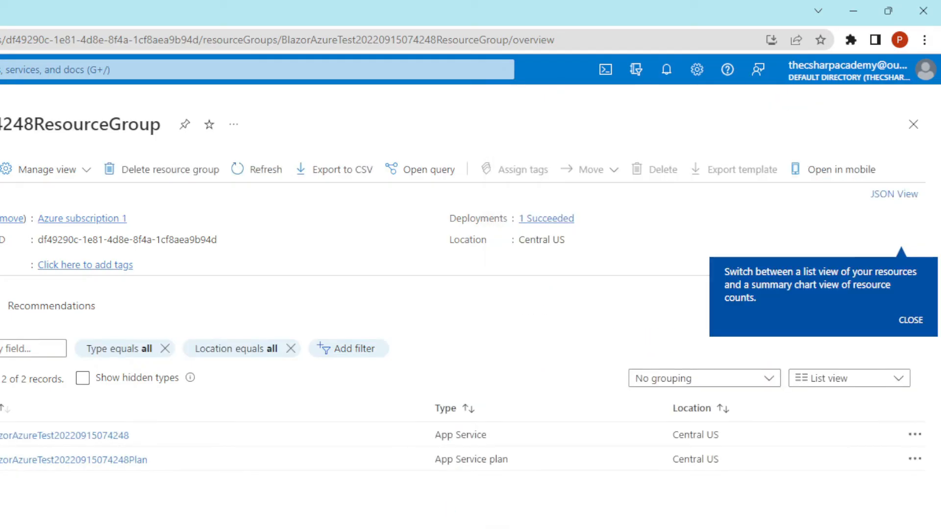
pyautogui.click(666, 70)
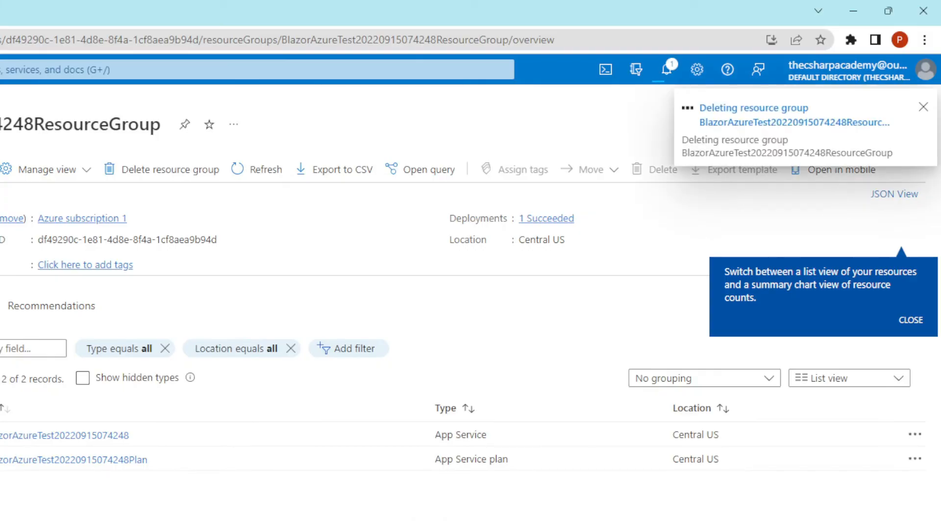
pyautogui.click(666, 70)
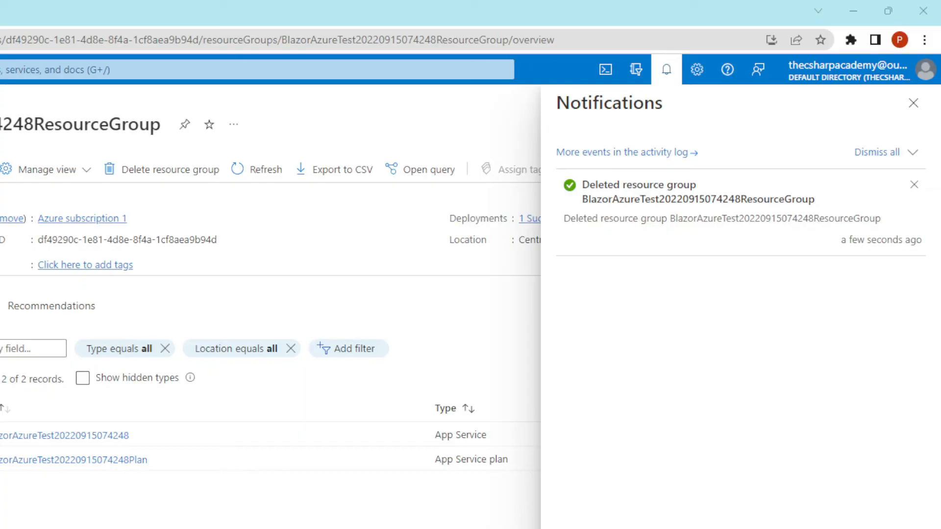